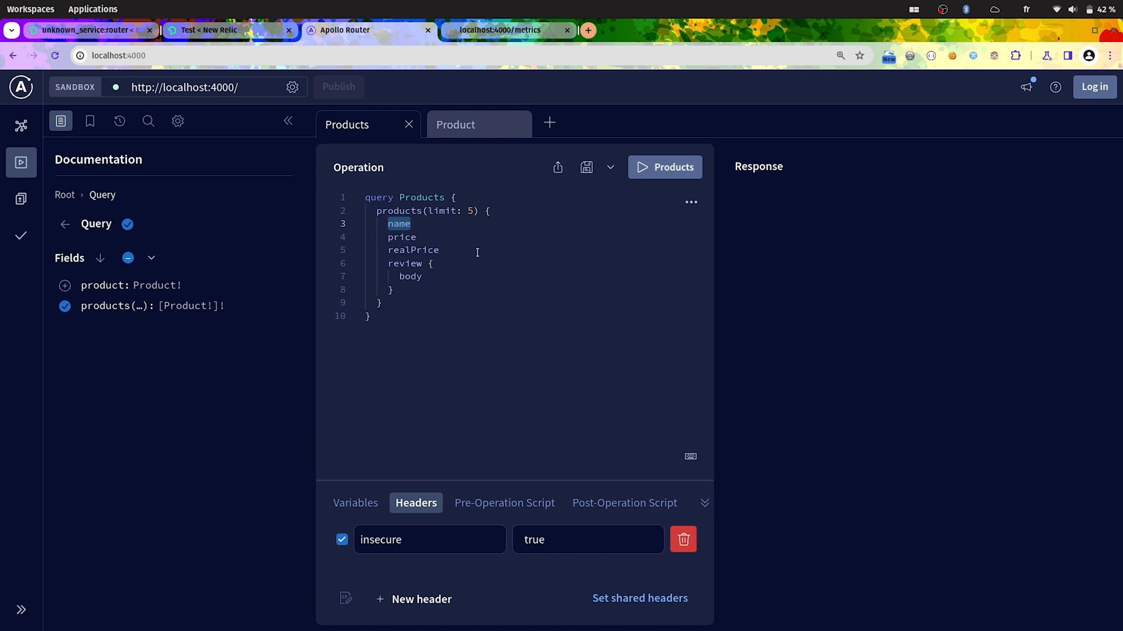
mouse_move(393, 261)
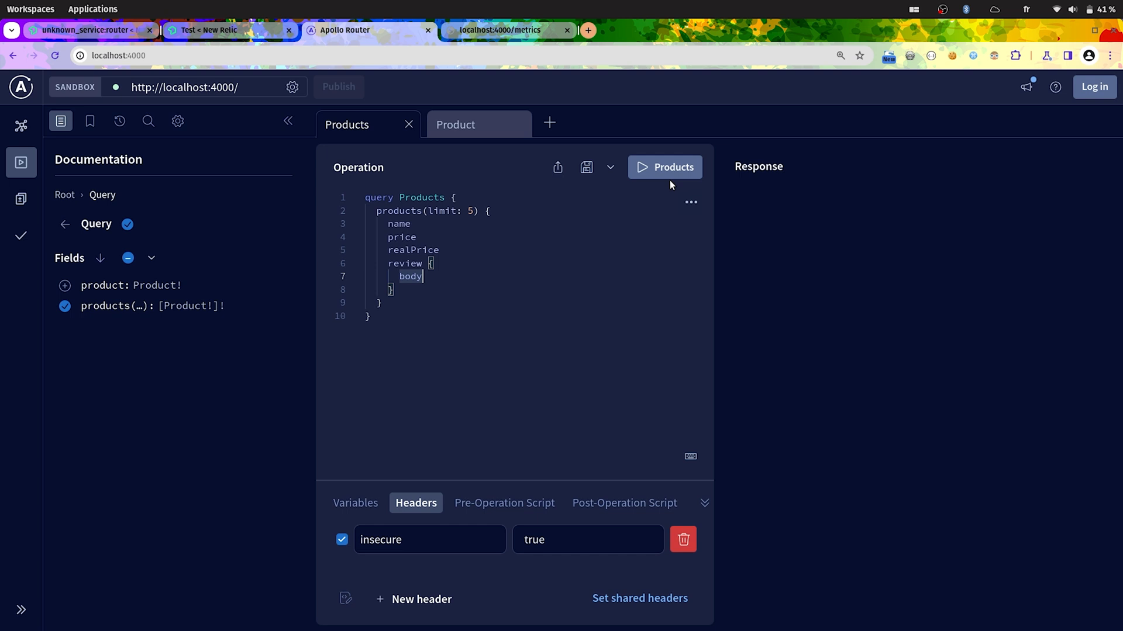
- Run the Products query, surfacing the reviews service's SUBREQUEST_MALFORMED_RESPONSE error in the Response panel
click(664, 167)
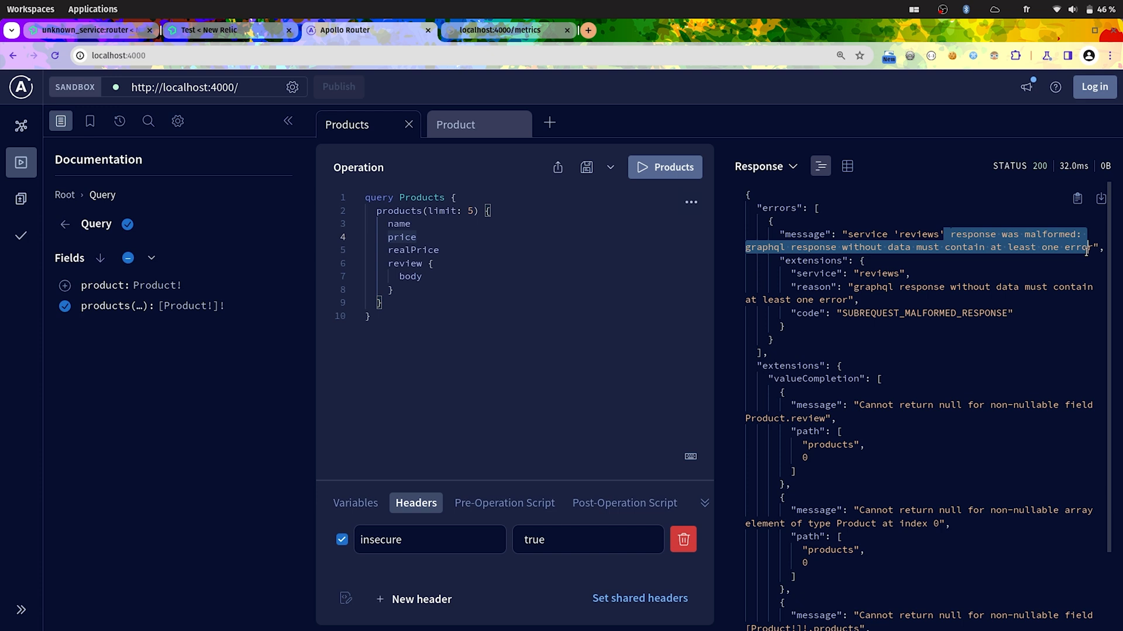
mouse_move(910, 314)
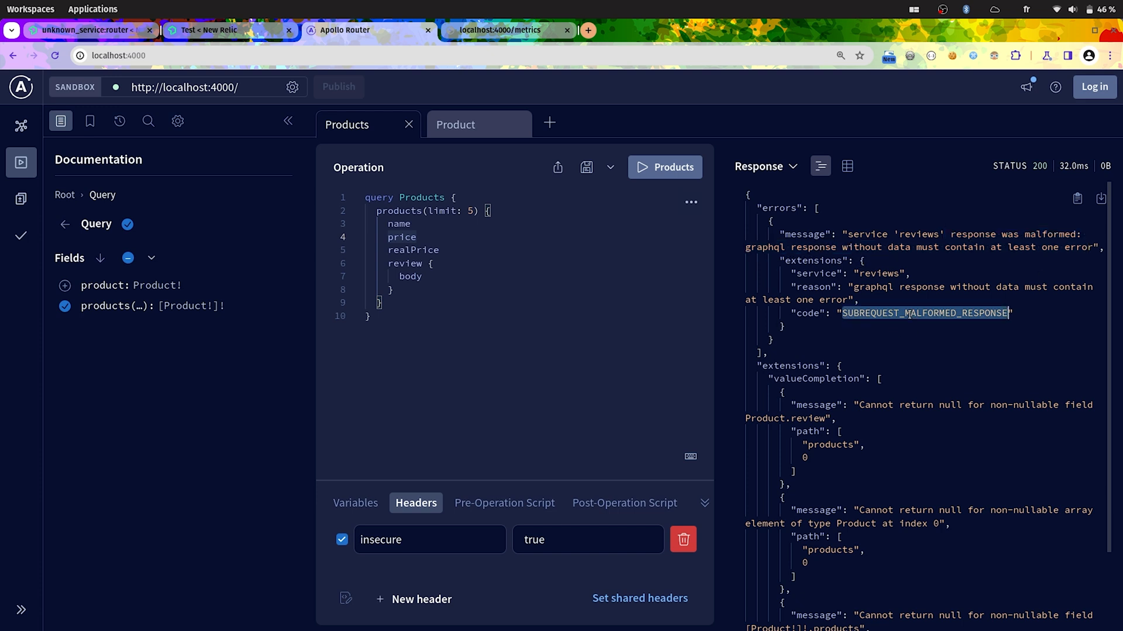
mouse_move(809, 313)
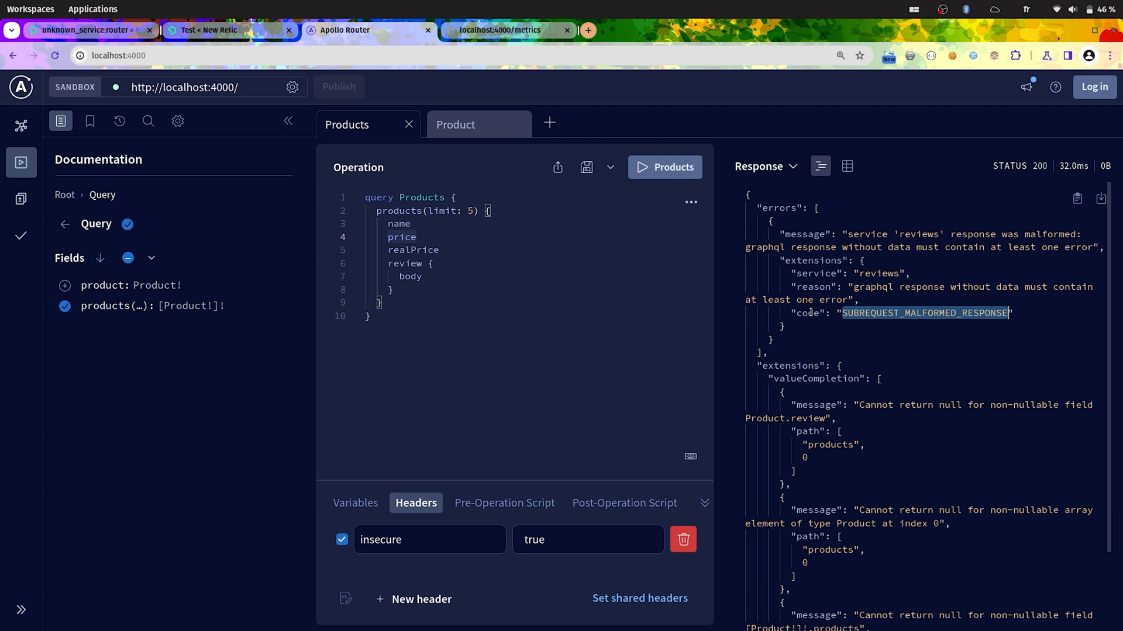